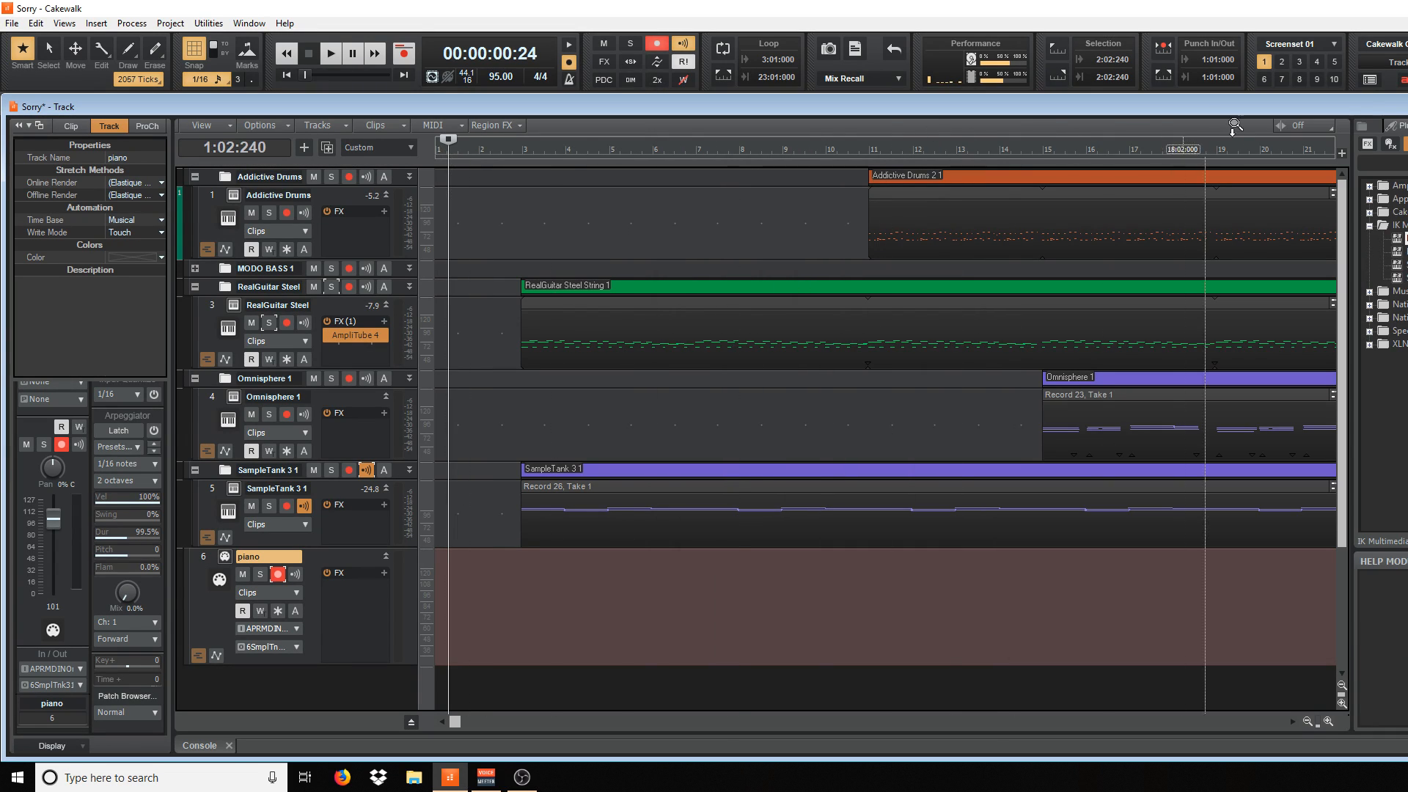
Start playback of the 'Sorry' project from its beginning, past bar 11
left_click(522, 776)
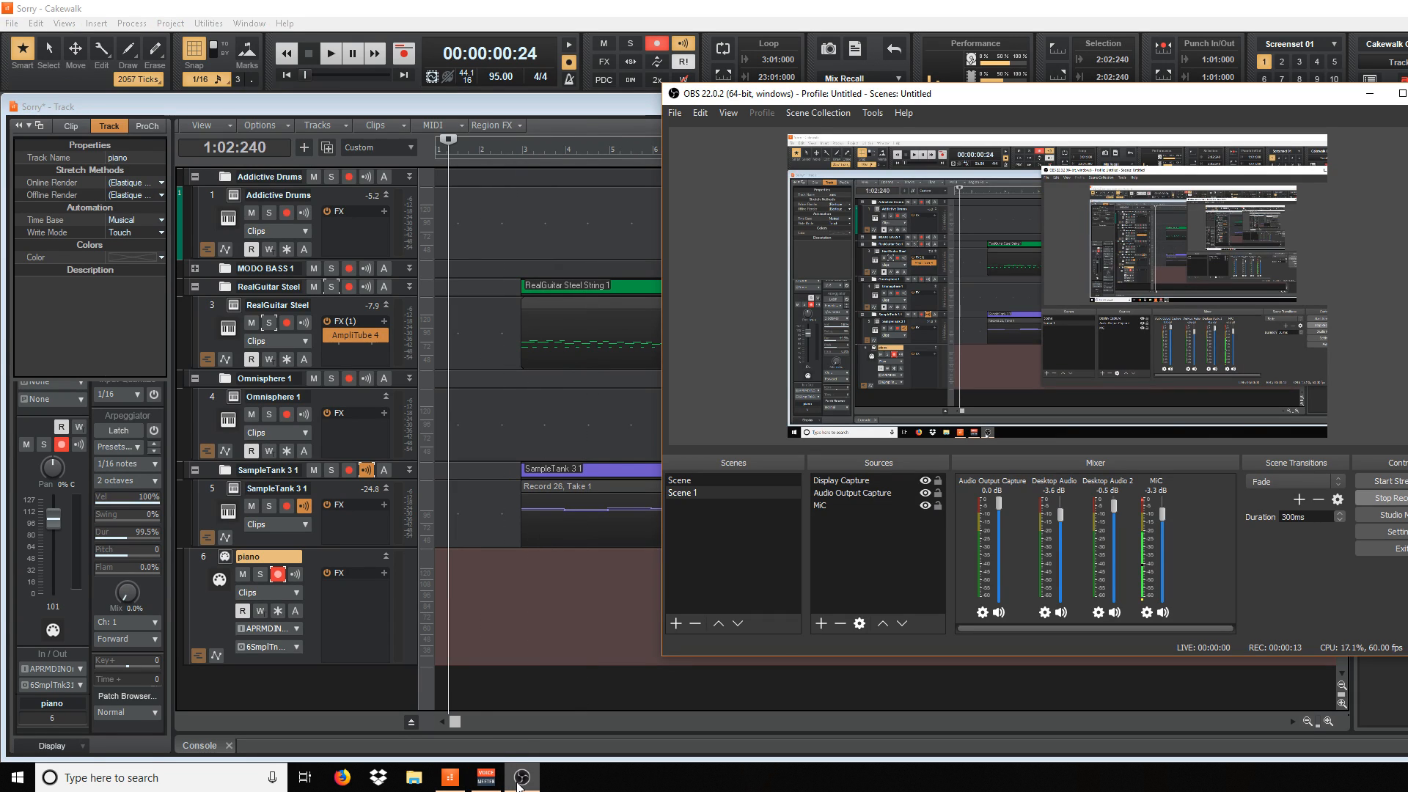
left_click(521, 777)
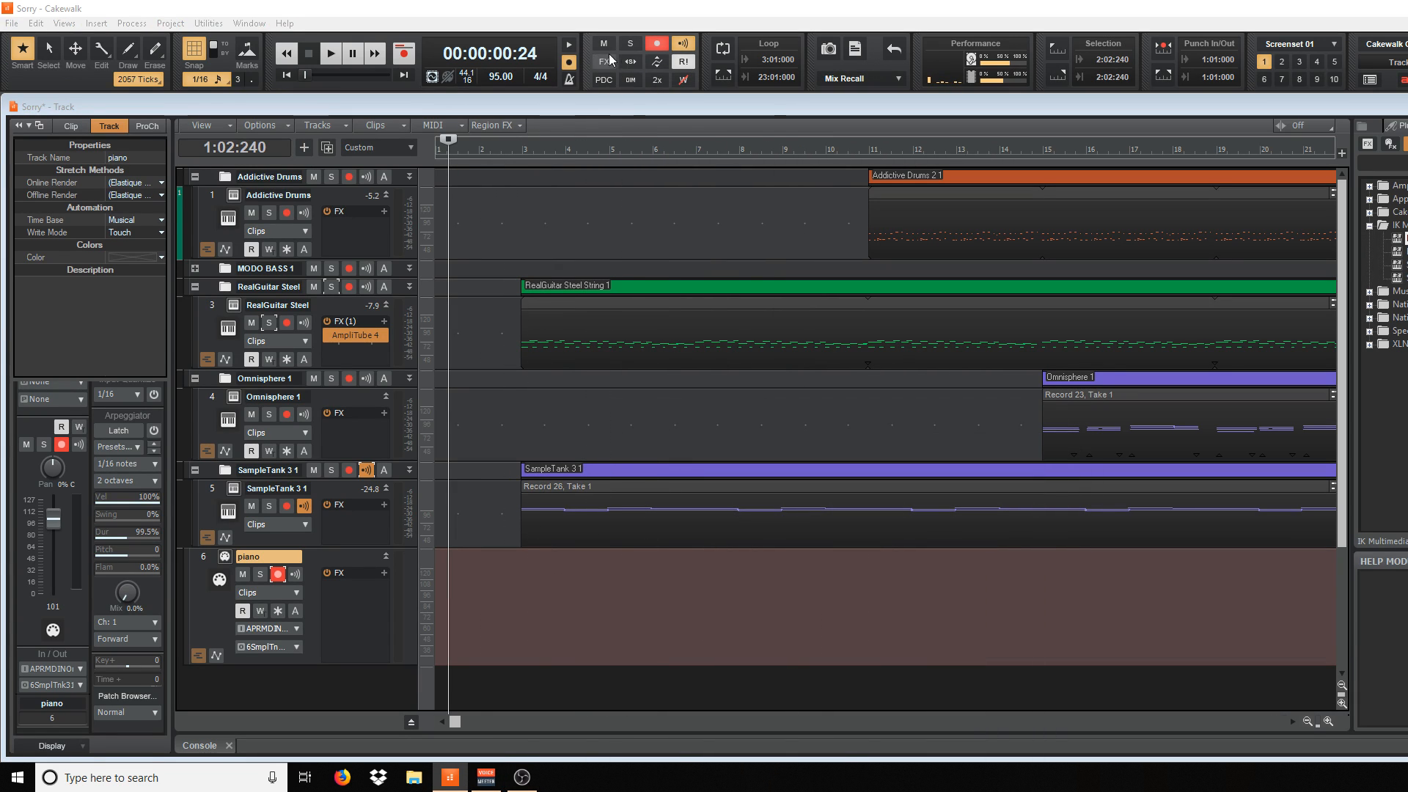
left_click(330, 52)
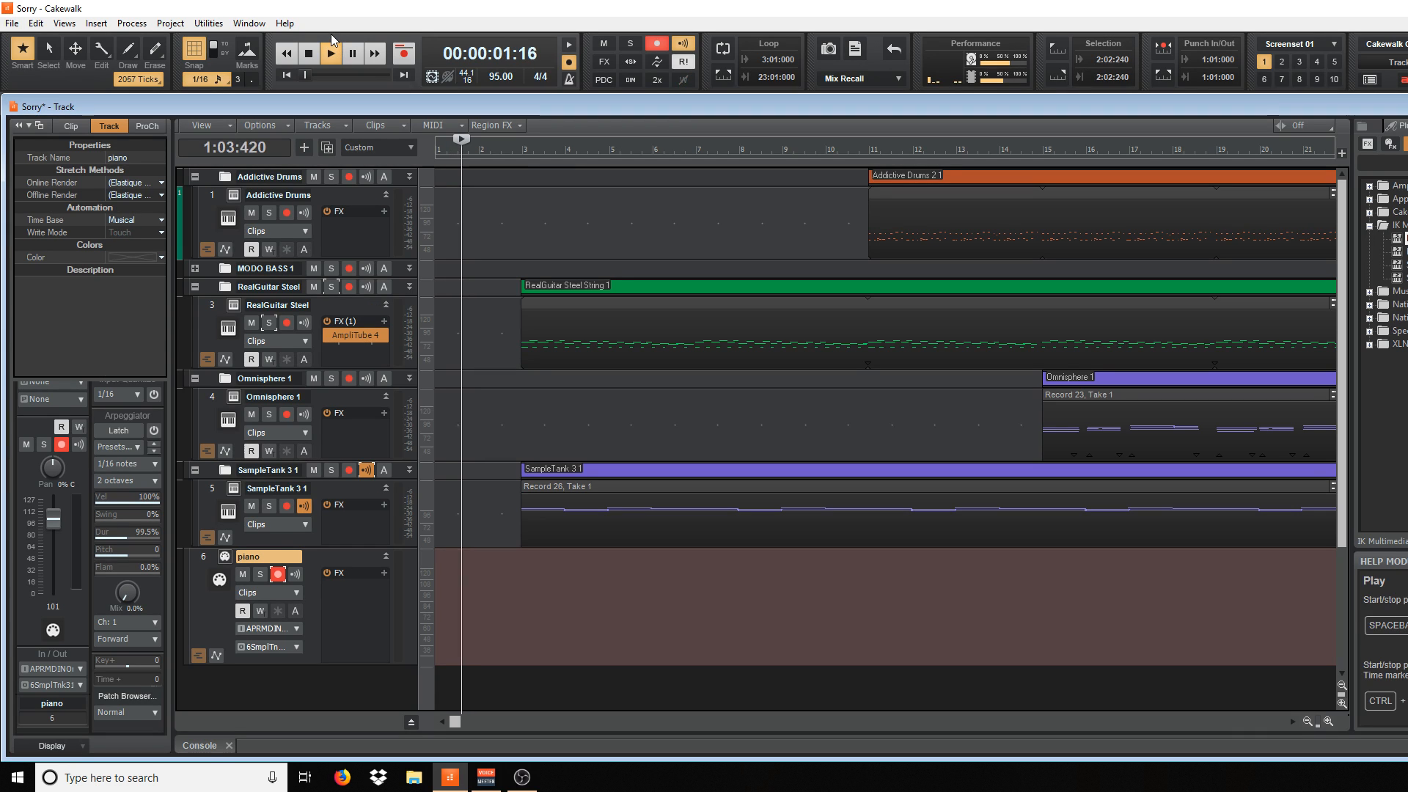
left_click(334, 54)
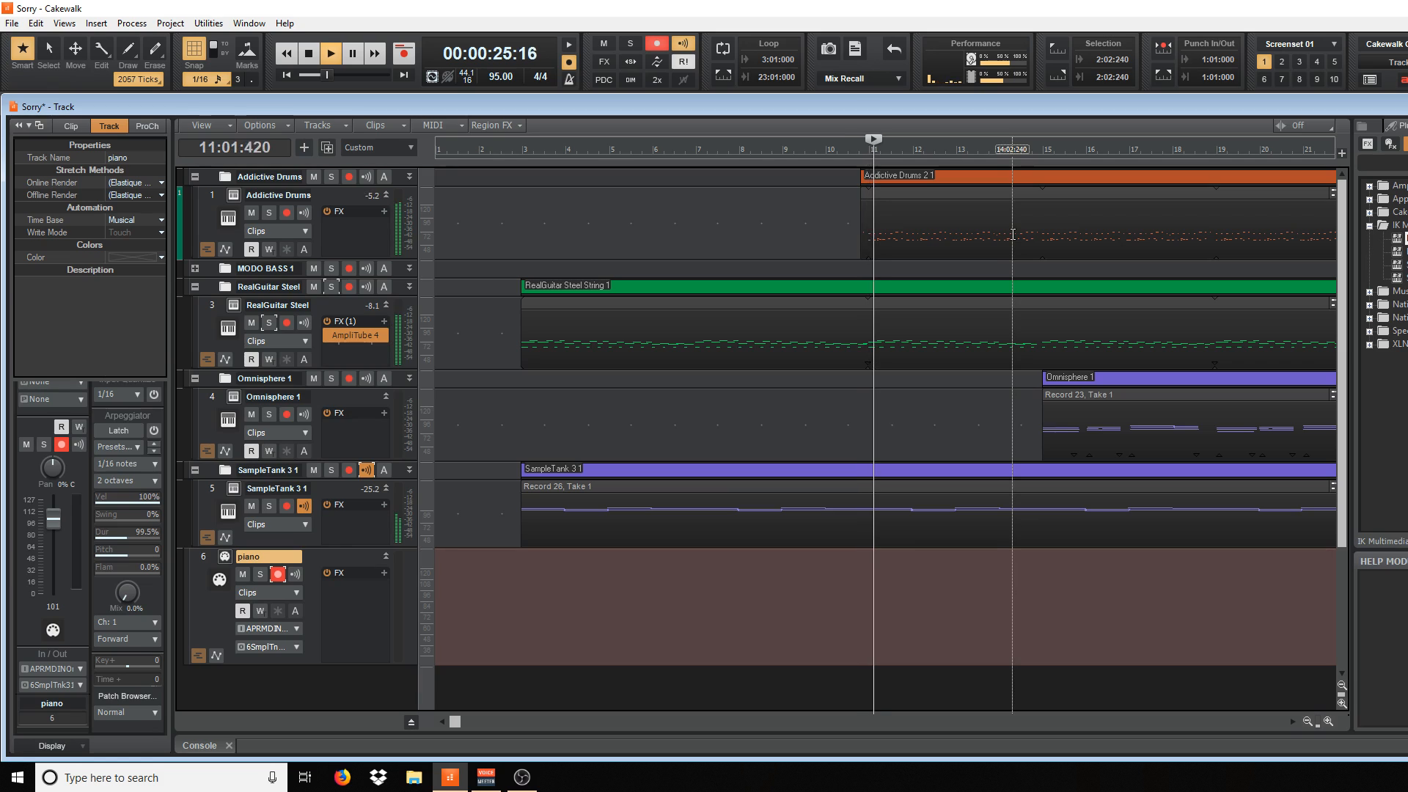
left_click(331, 52)
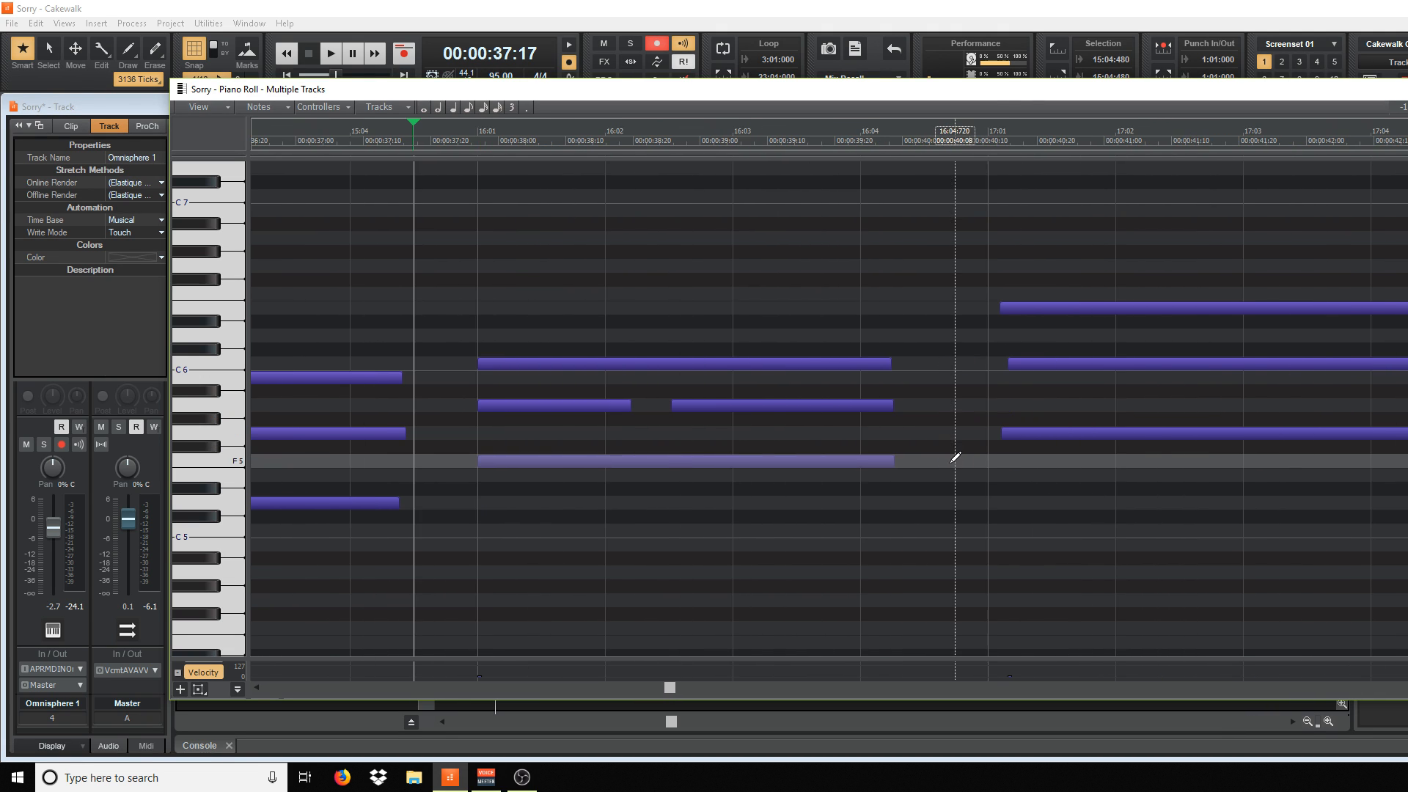
Draw a D6 note spanning bar 22 in the Omnisphere 1 Piano Roll
scroll("left", 3)
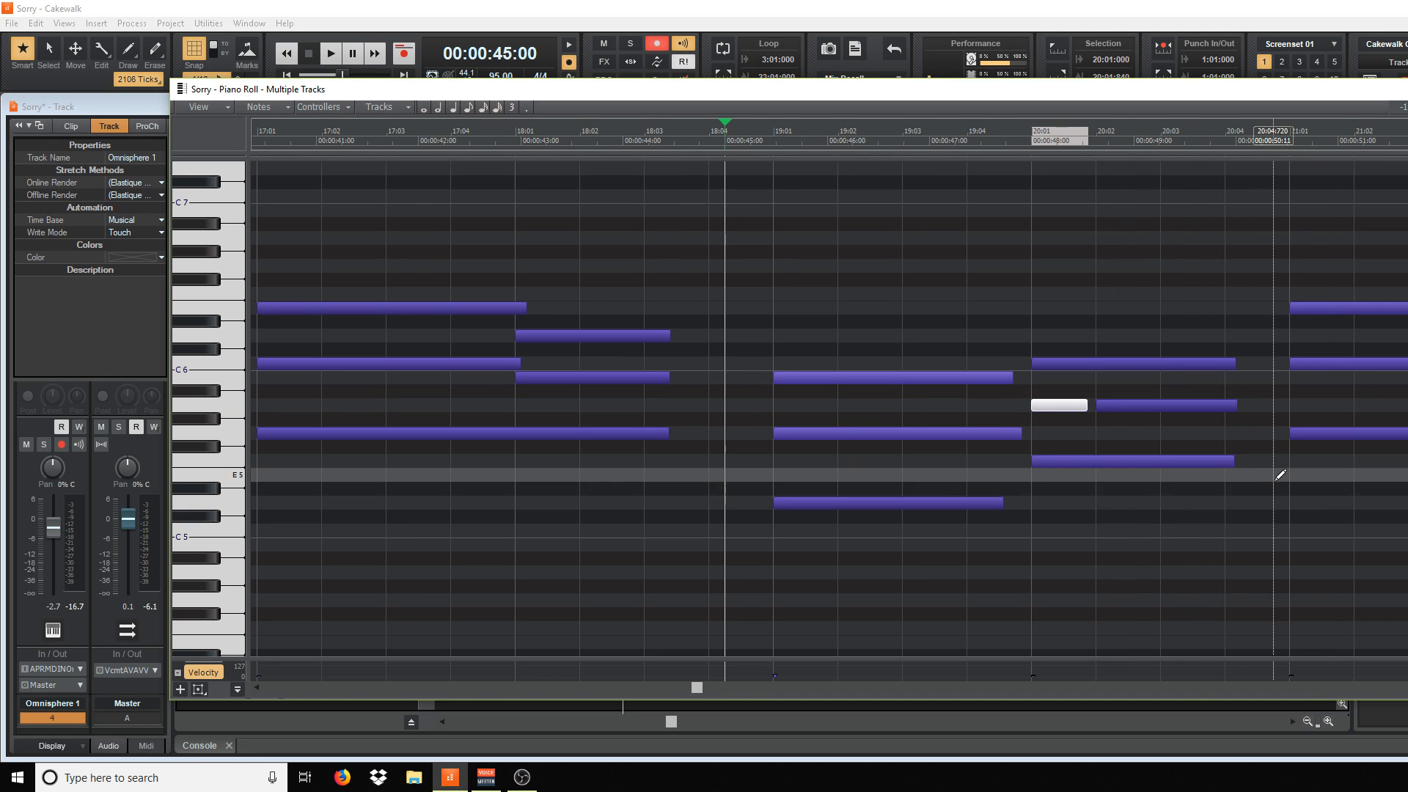
scroll("right", 3)
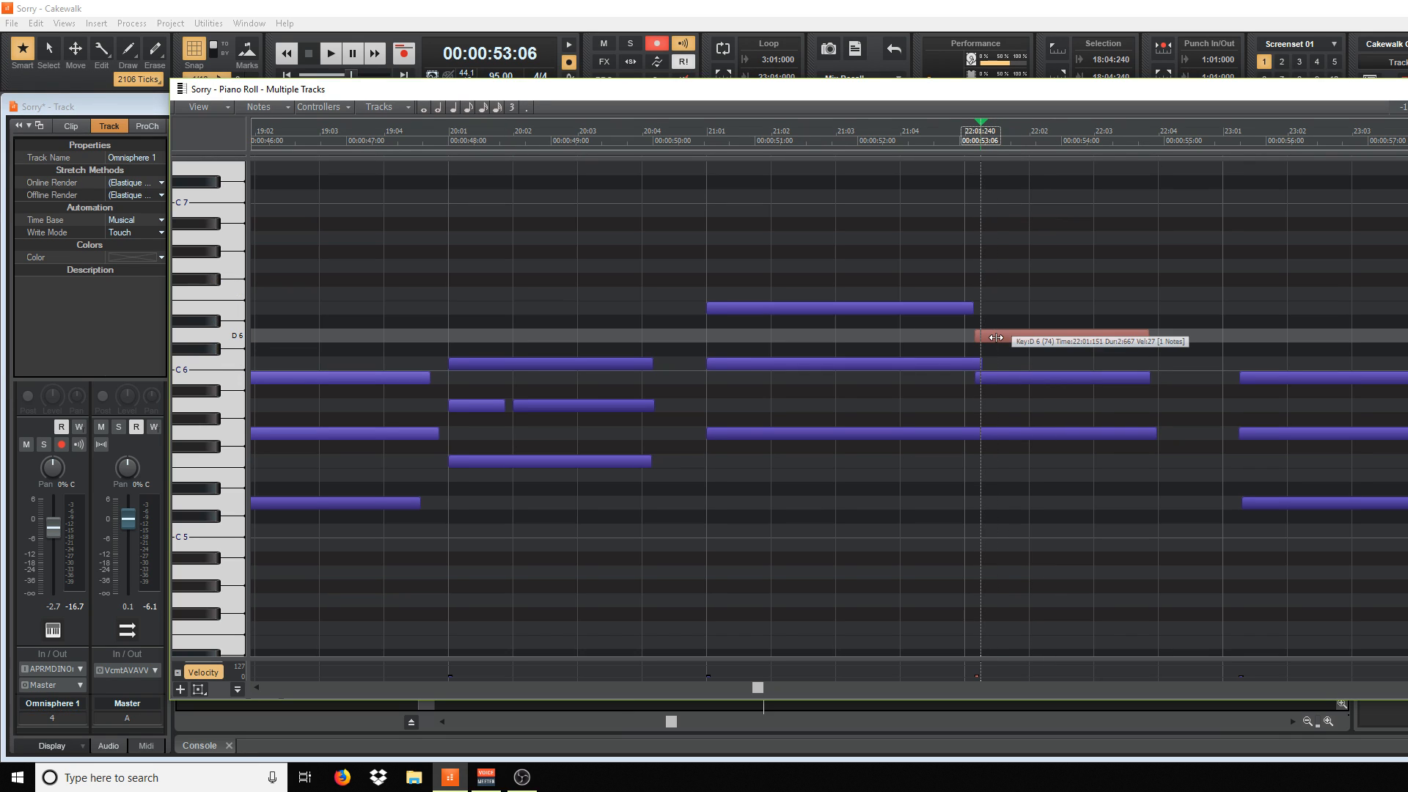
left_click_drag(993, 337, 997, 375)
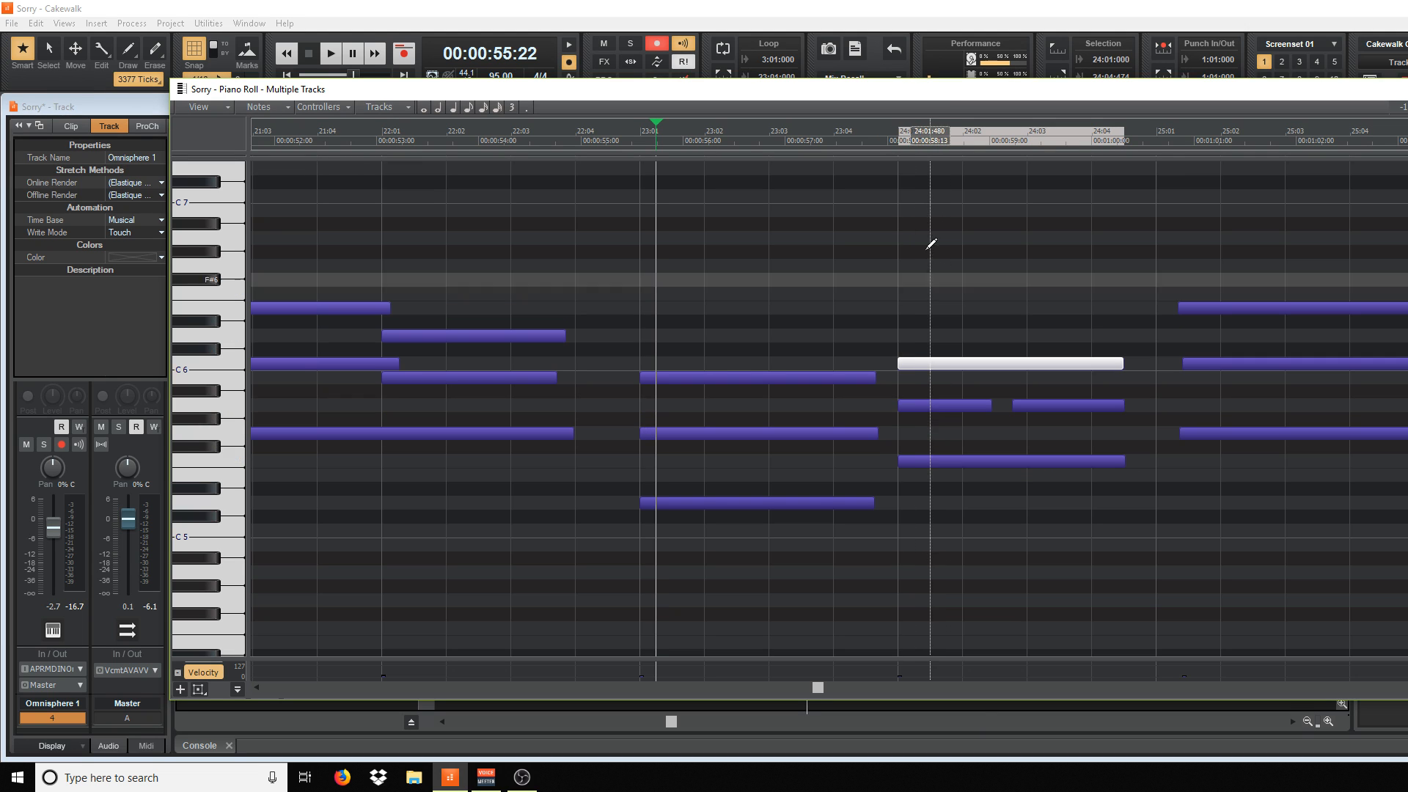
Snap the bar 28 Omnisphere chord notes onto 28:01 and audition the passage
left_click(330, 53)
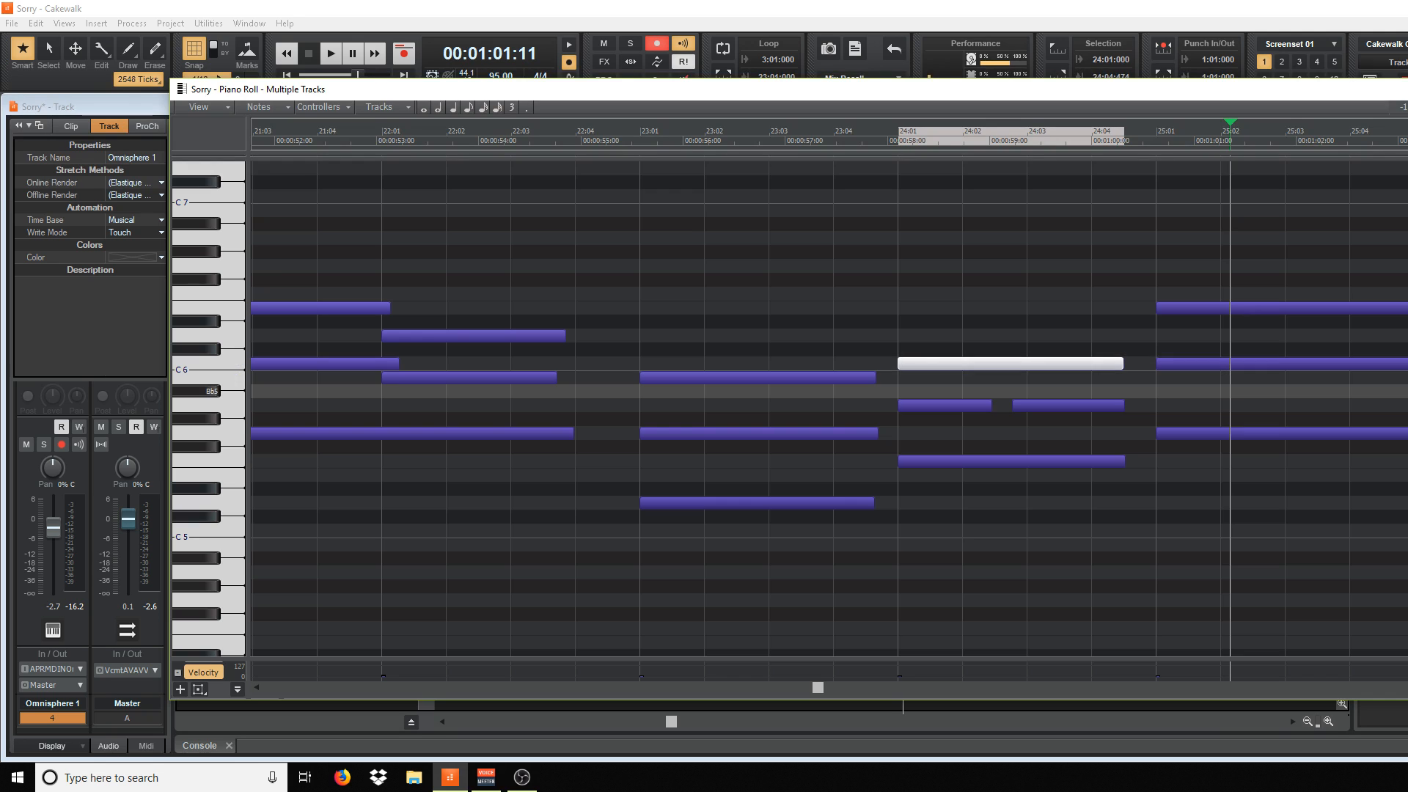
left_click(330, 53)
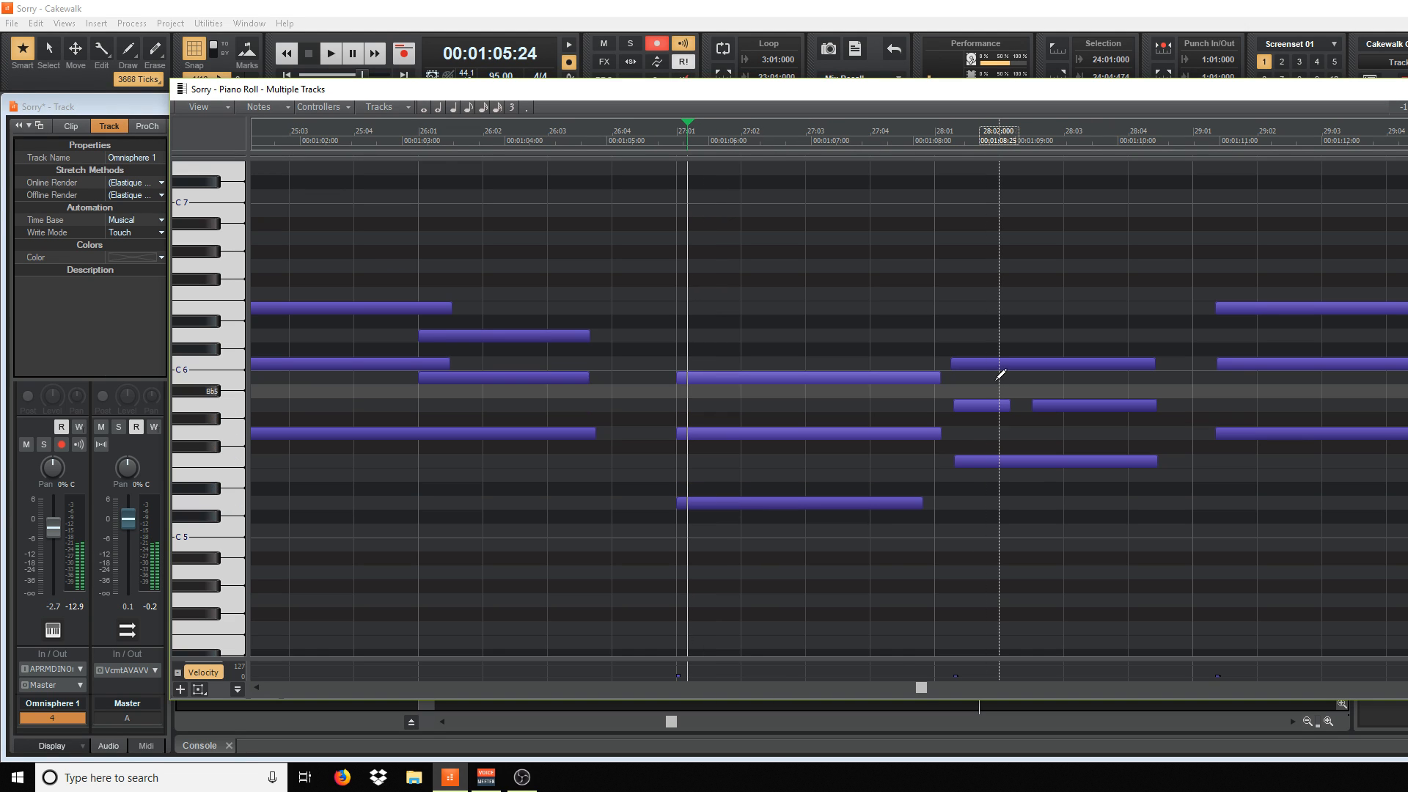
left_click_drag(984, 405, 959, 408)
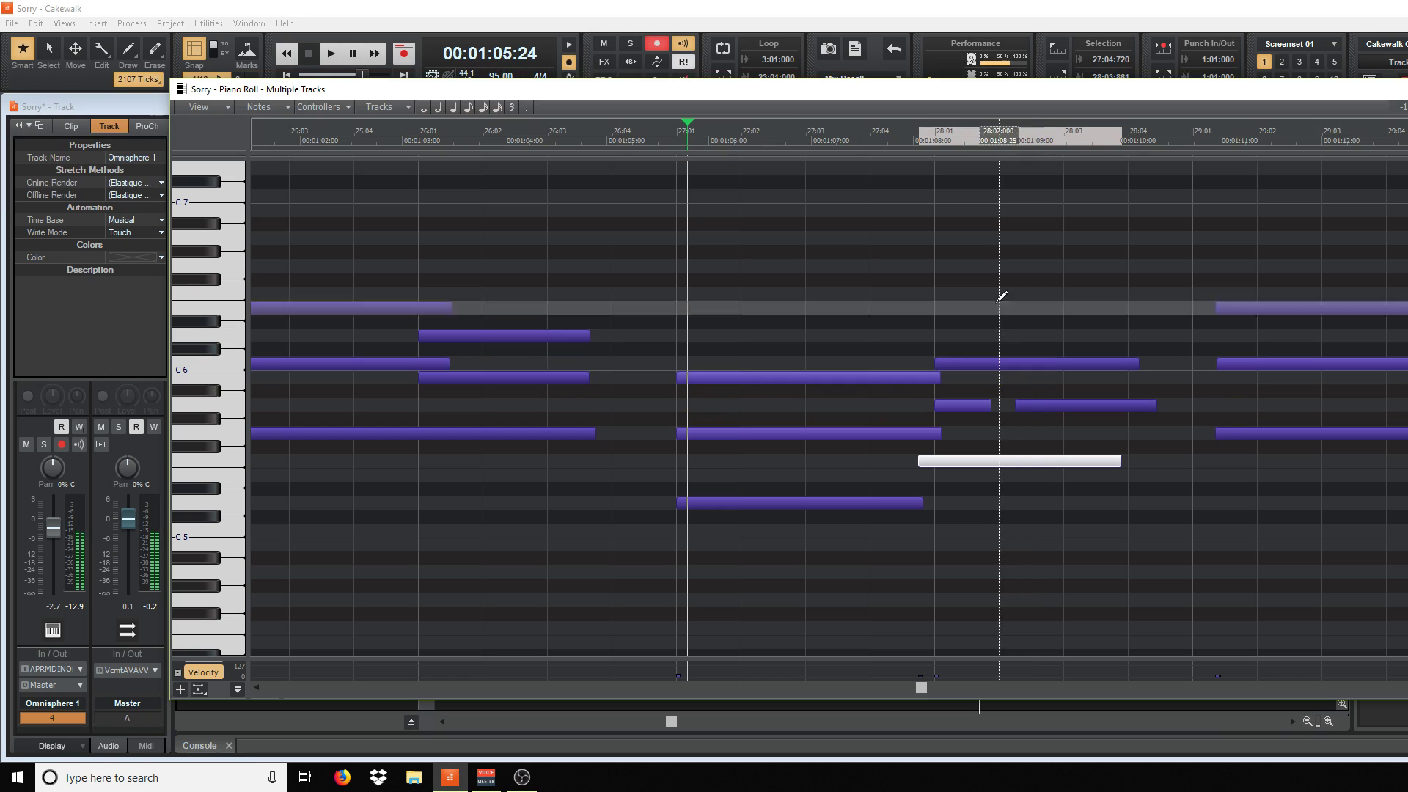
left_click(333, 52)
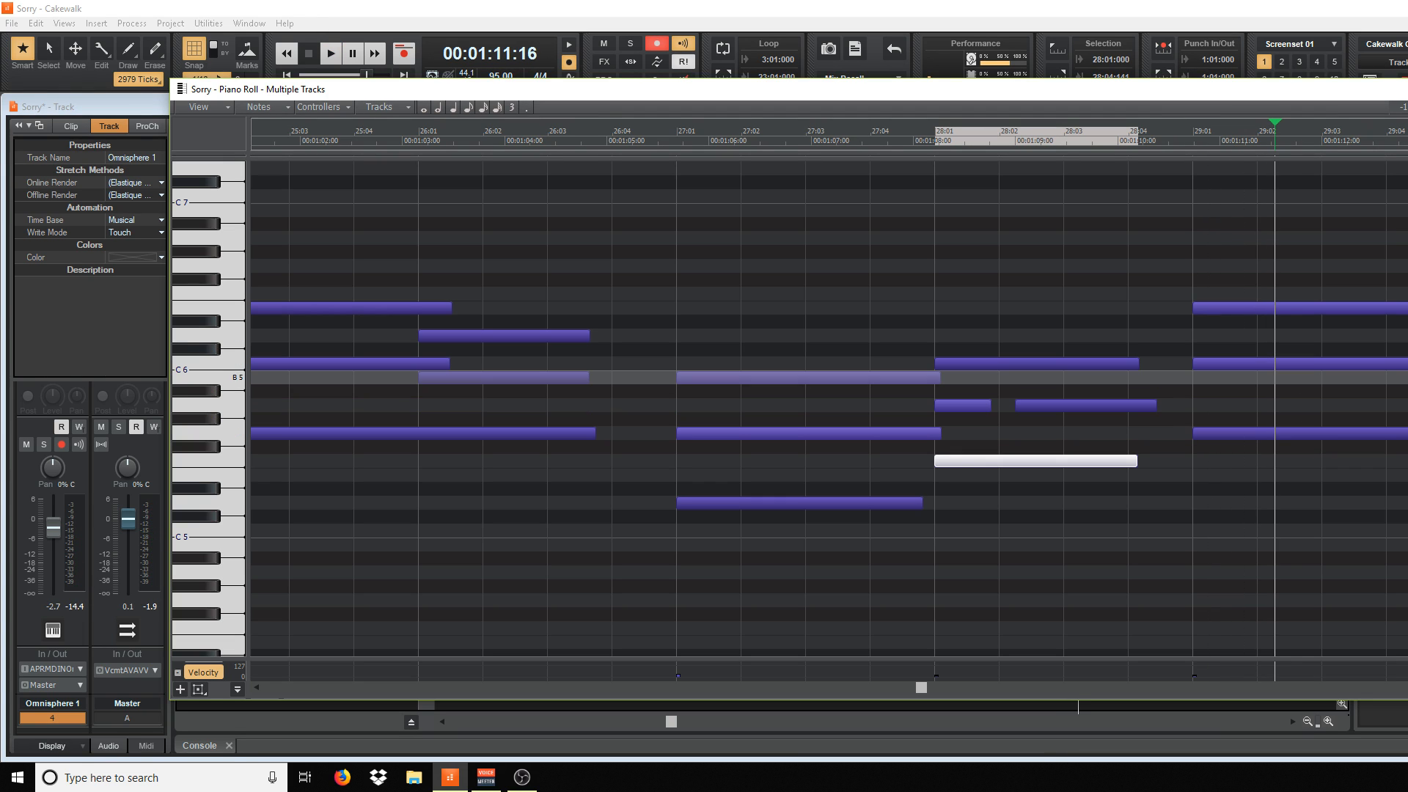
left_click(332, 53)
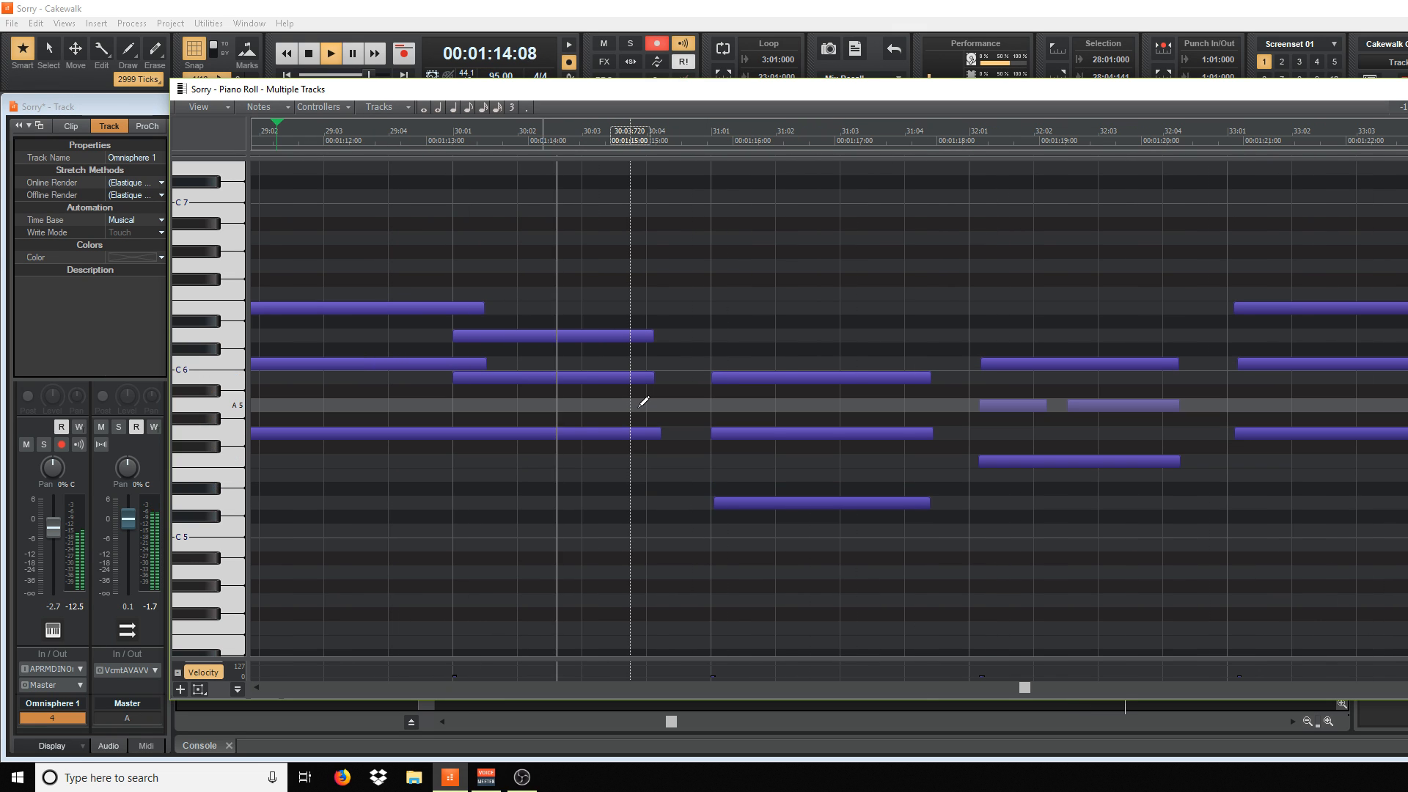
left_click(333, 53)
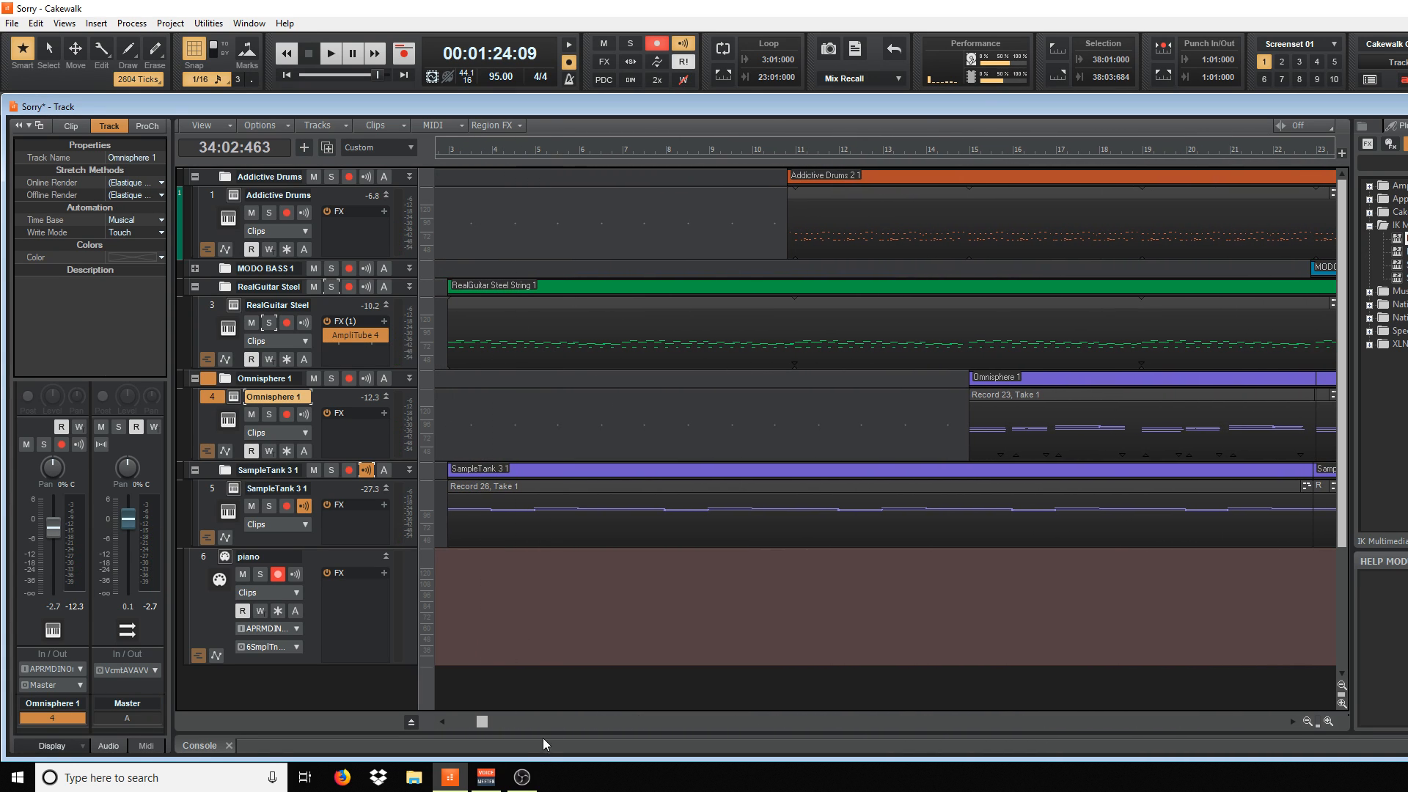
Play the arrangement and stop playback near bar 16
left_click(331, 53)
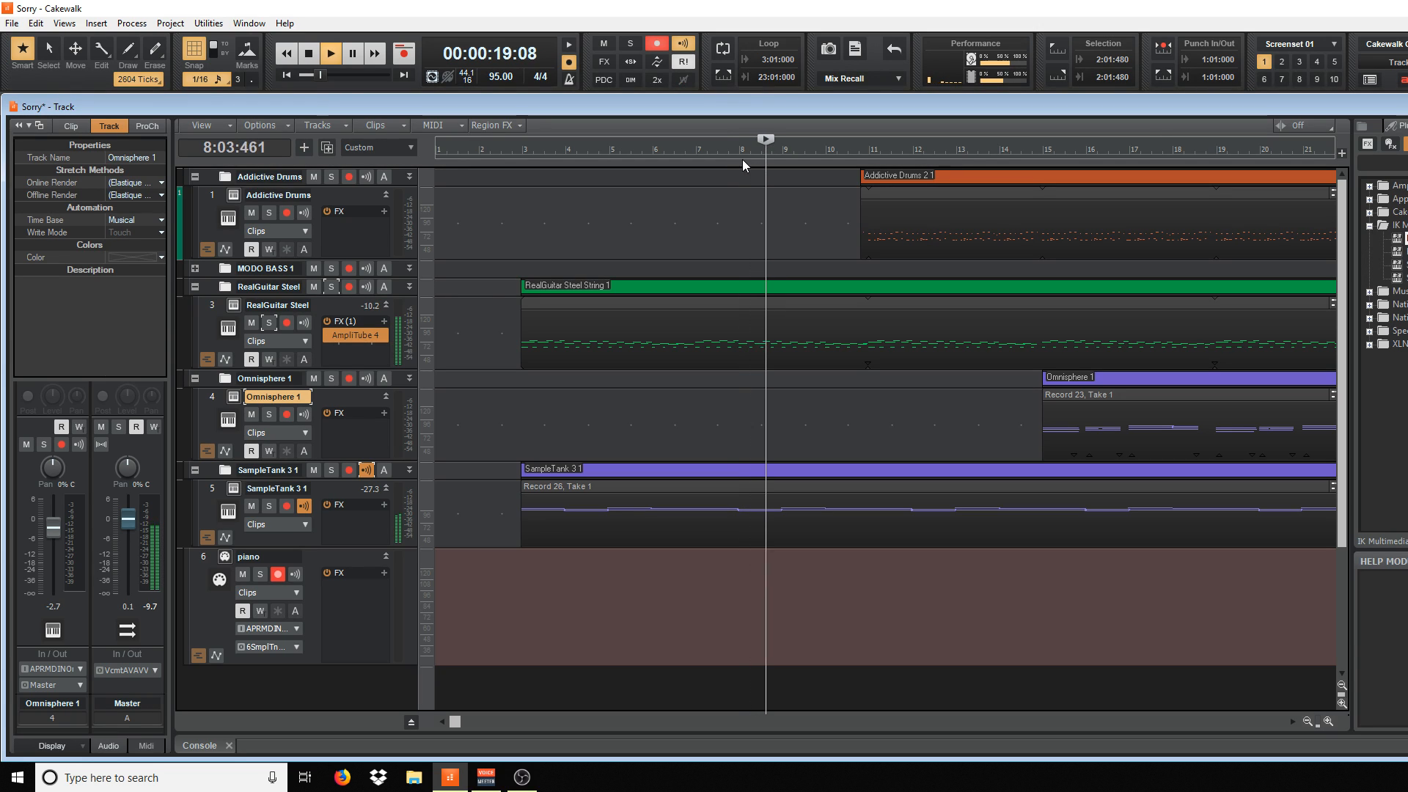
left_click(708, 150)
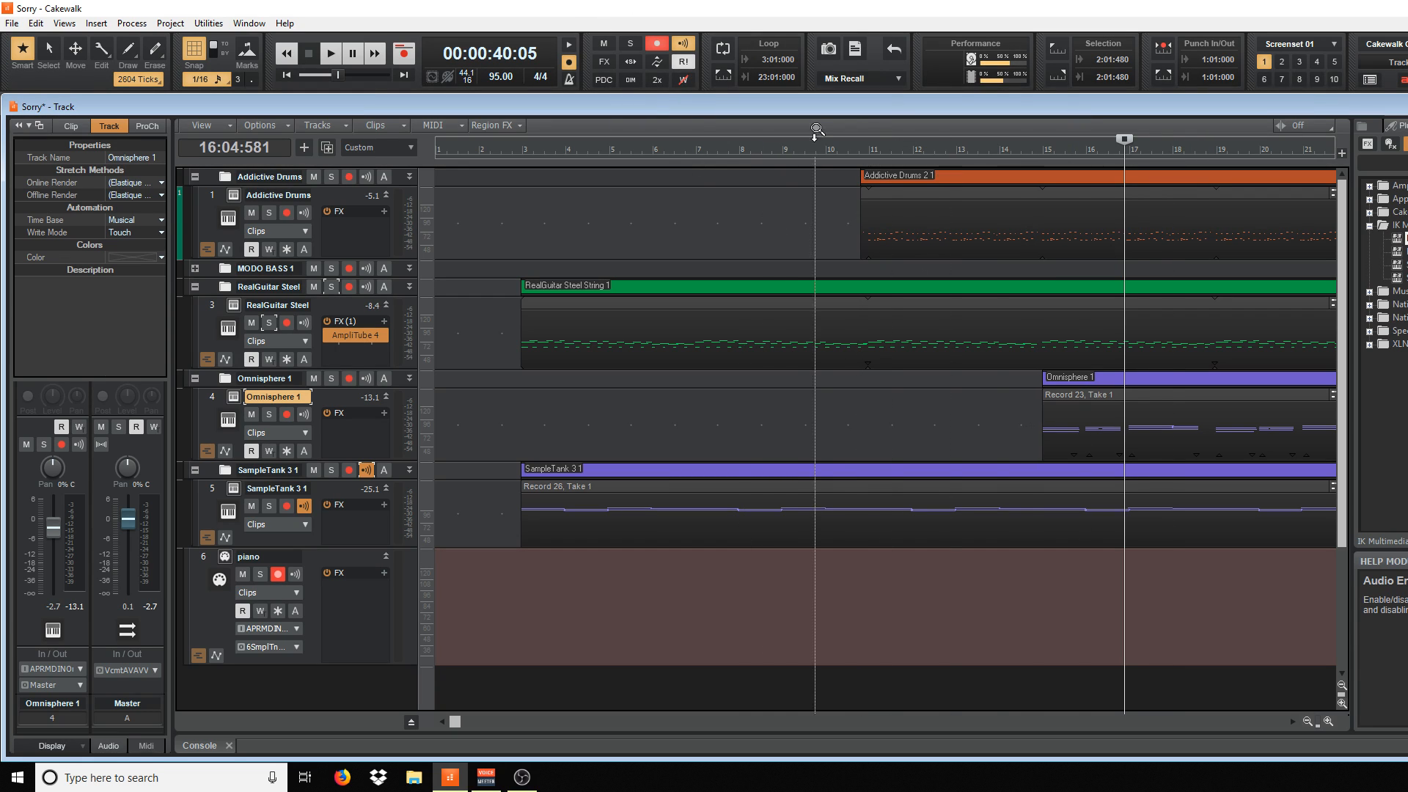
Scroll to the song's ending and place the now time at bar 55
left_click(736, 150)
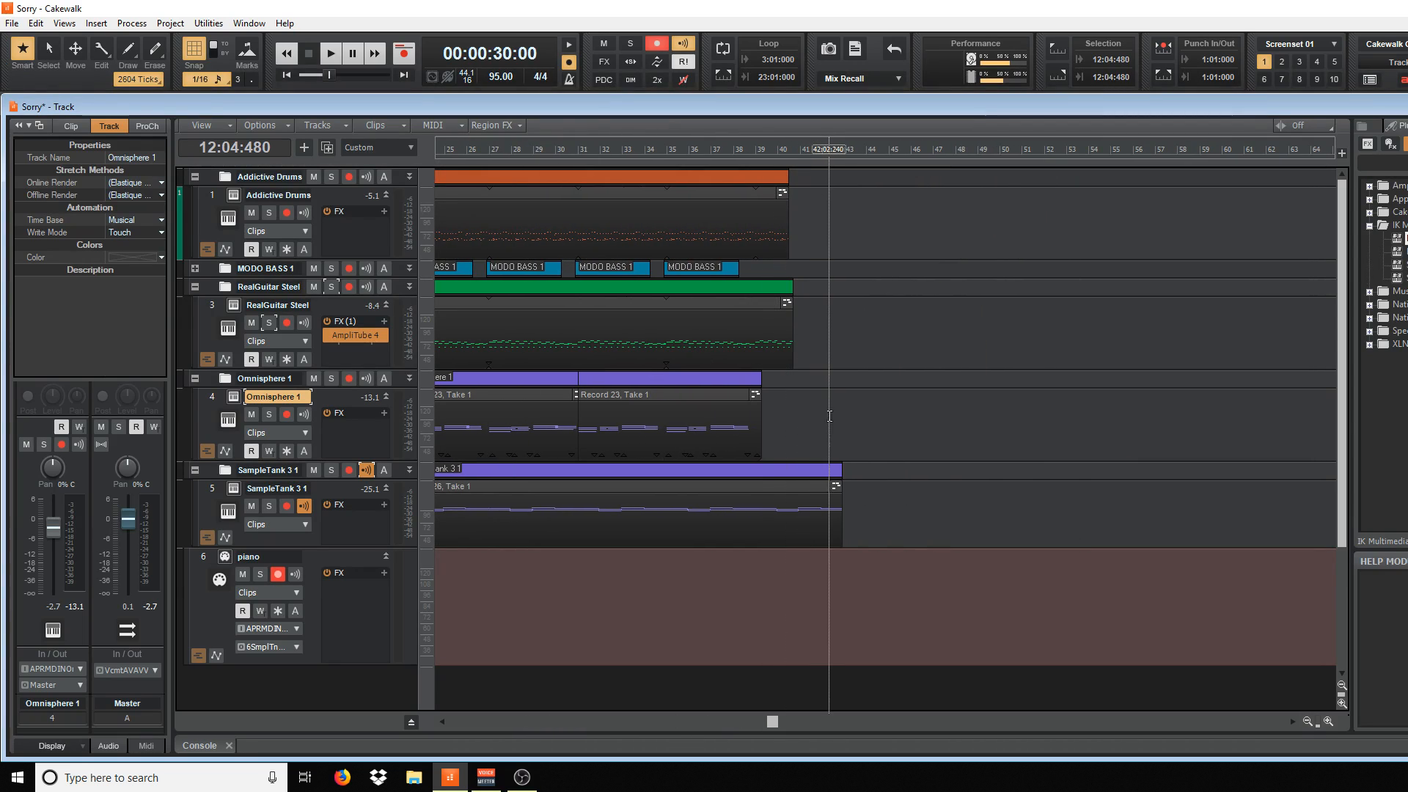
right_click(762, 416)
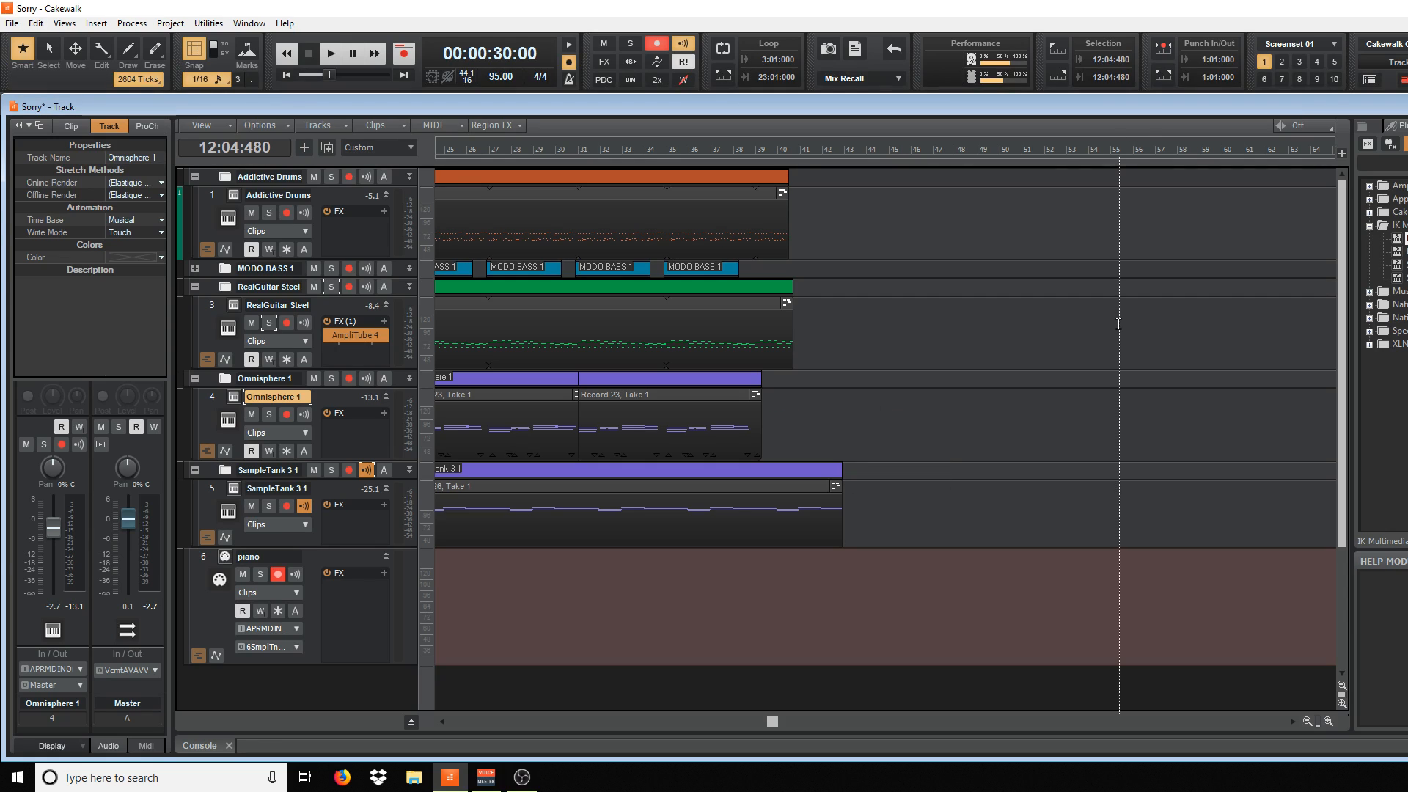
left_click(1118, 151)
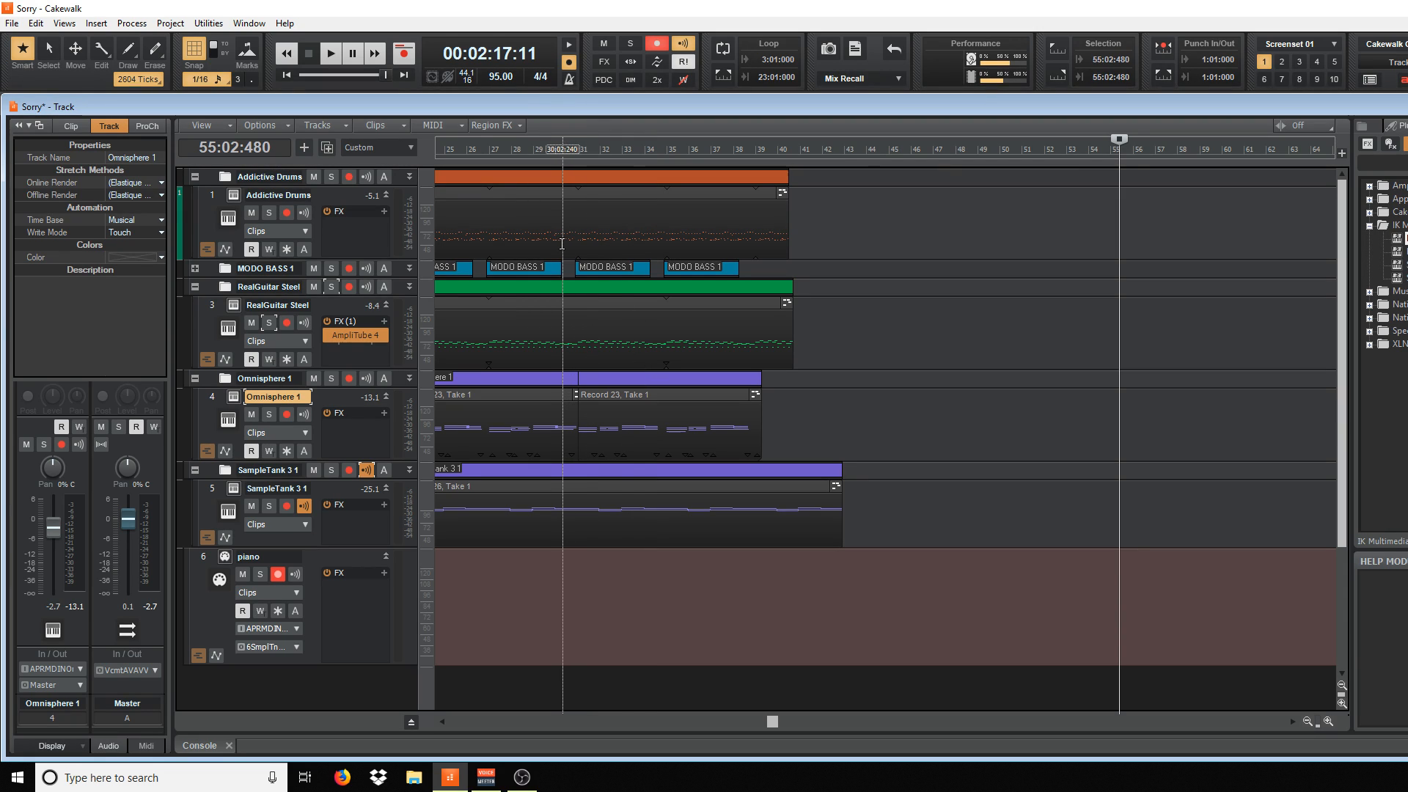
left_click(625, 150)
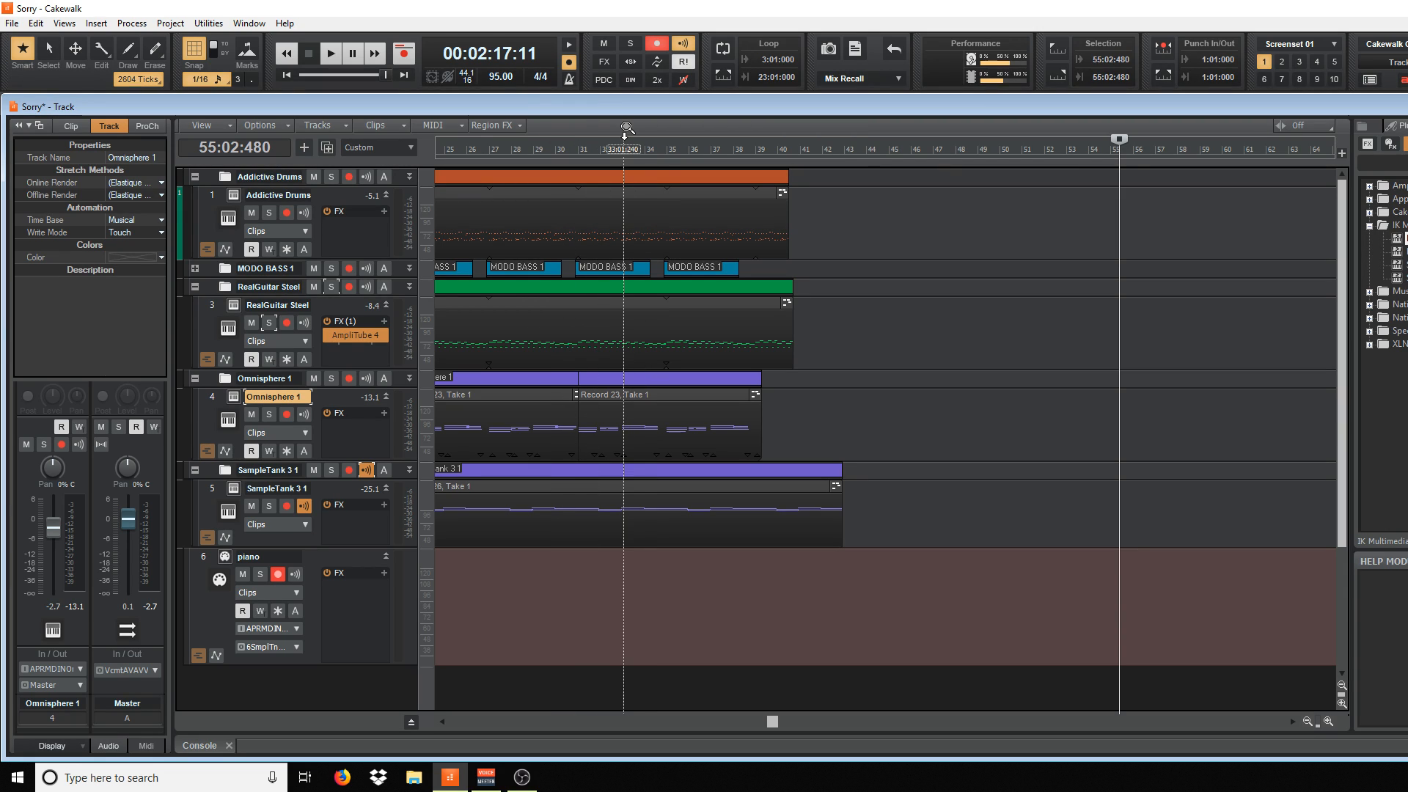
left_click_drag(626, 127, 593, 137)
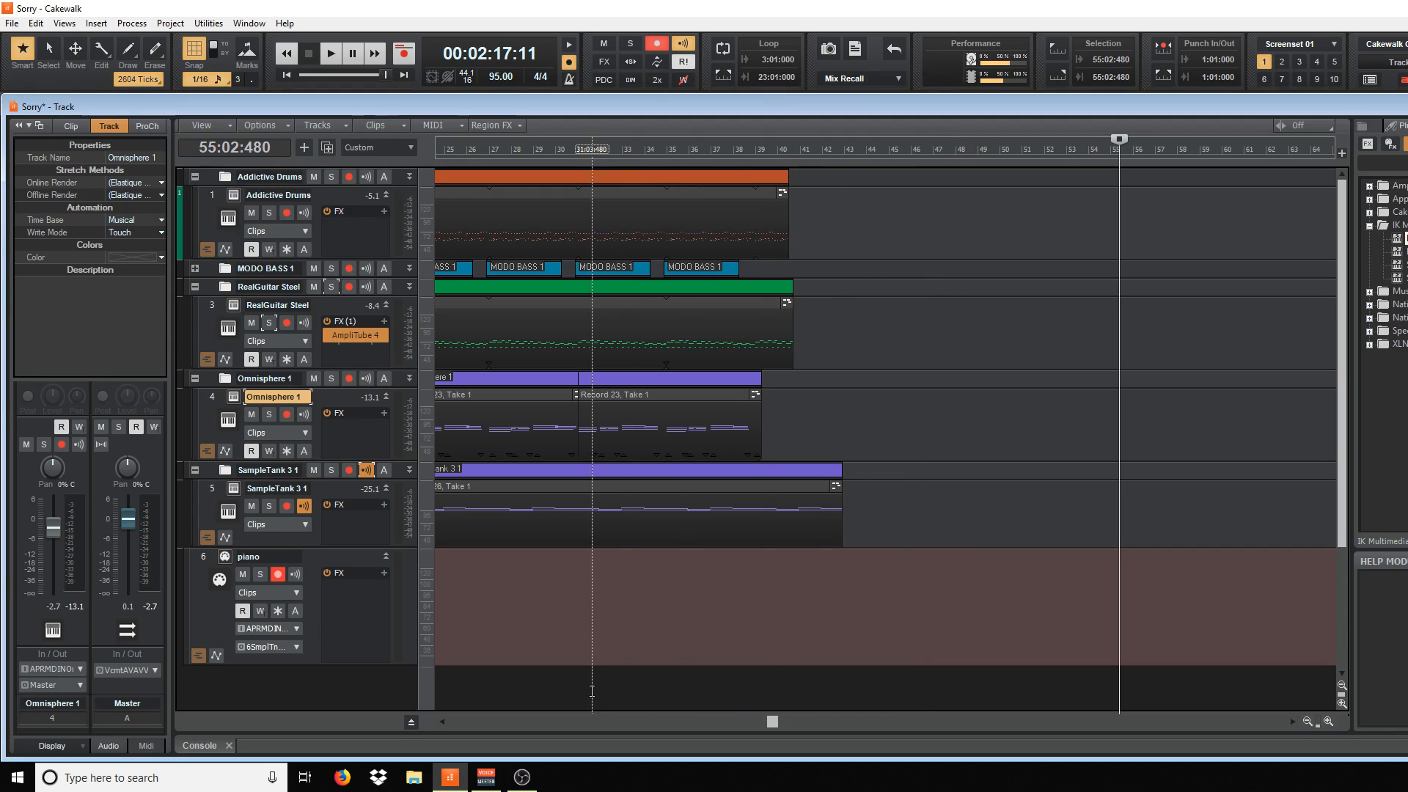
Open the RealGuitar notes in the Piano Roll and play them back
left_click(454, 149)
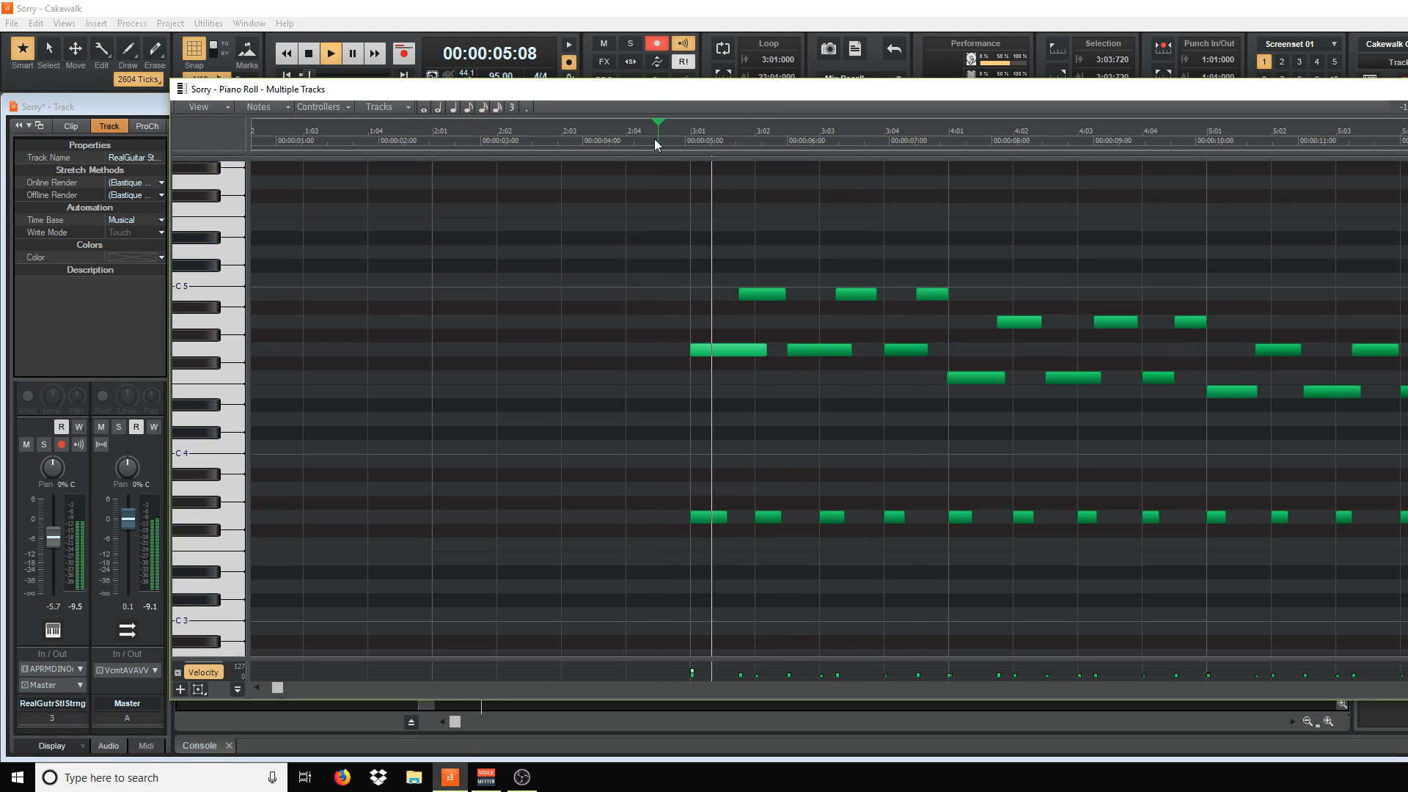
left_click(334, 53)
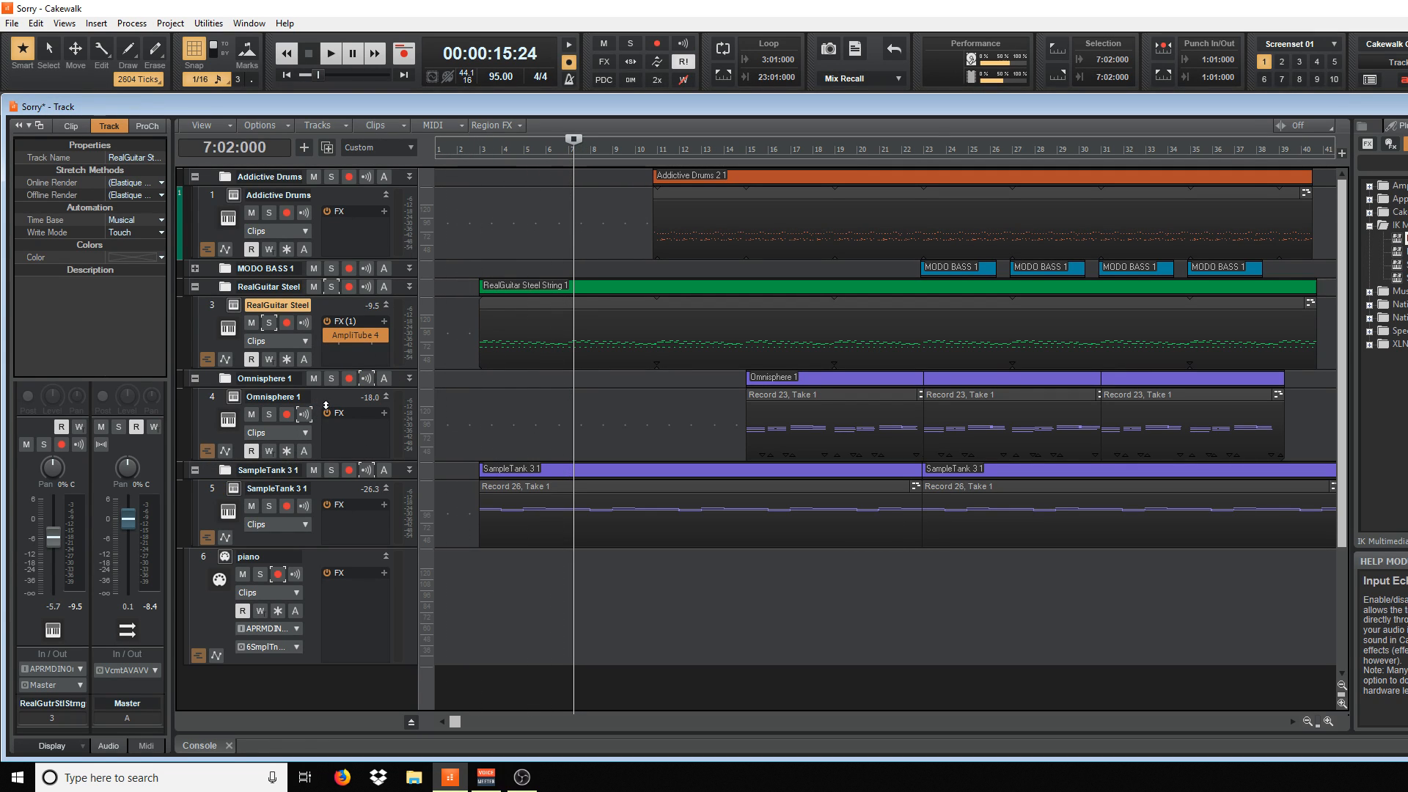
Play from bar 3 with Omnisphere 1 selected, then switch to OBS
left_click(330, 52)
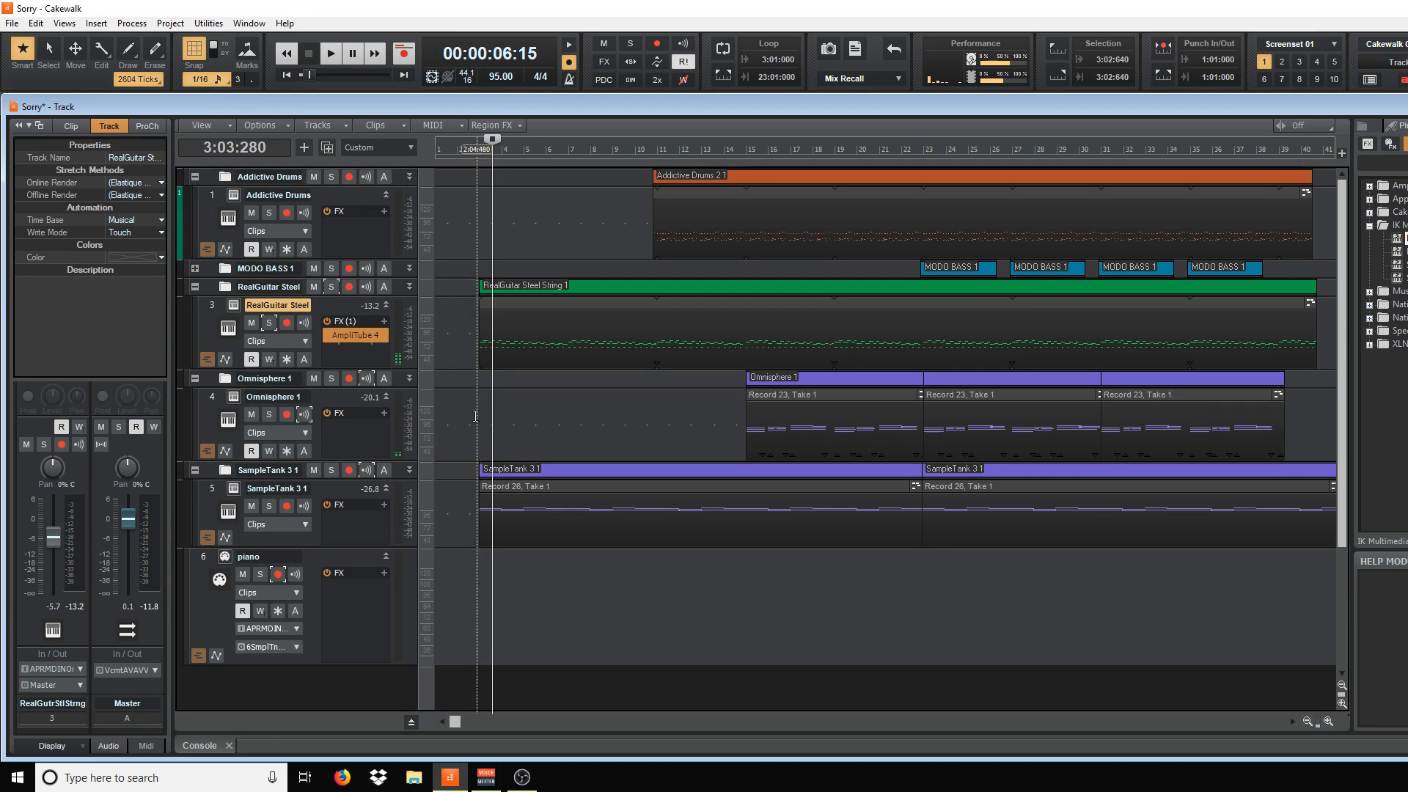
left_click(303, 414)
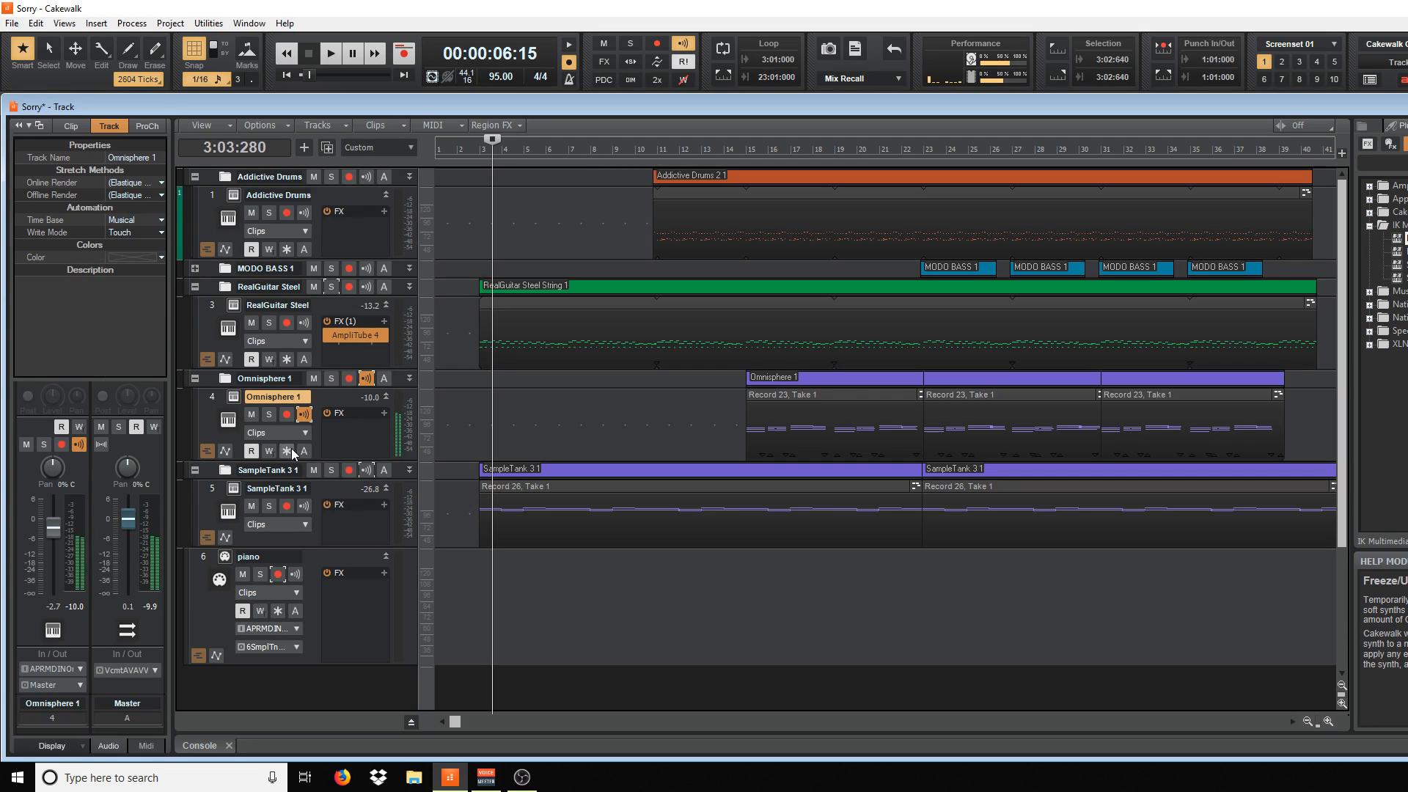
mouse_move(292, 462)
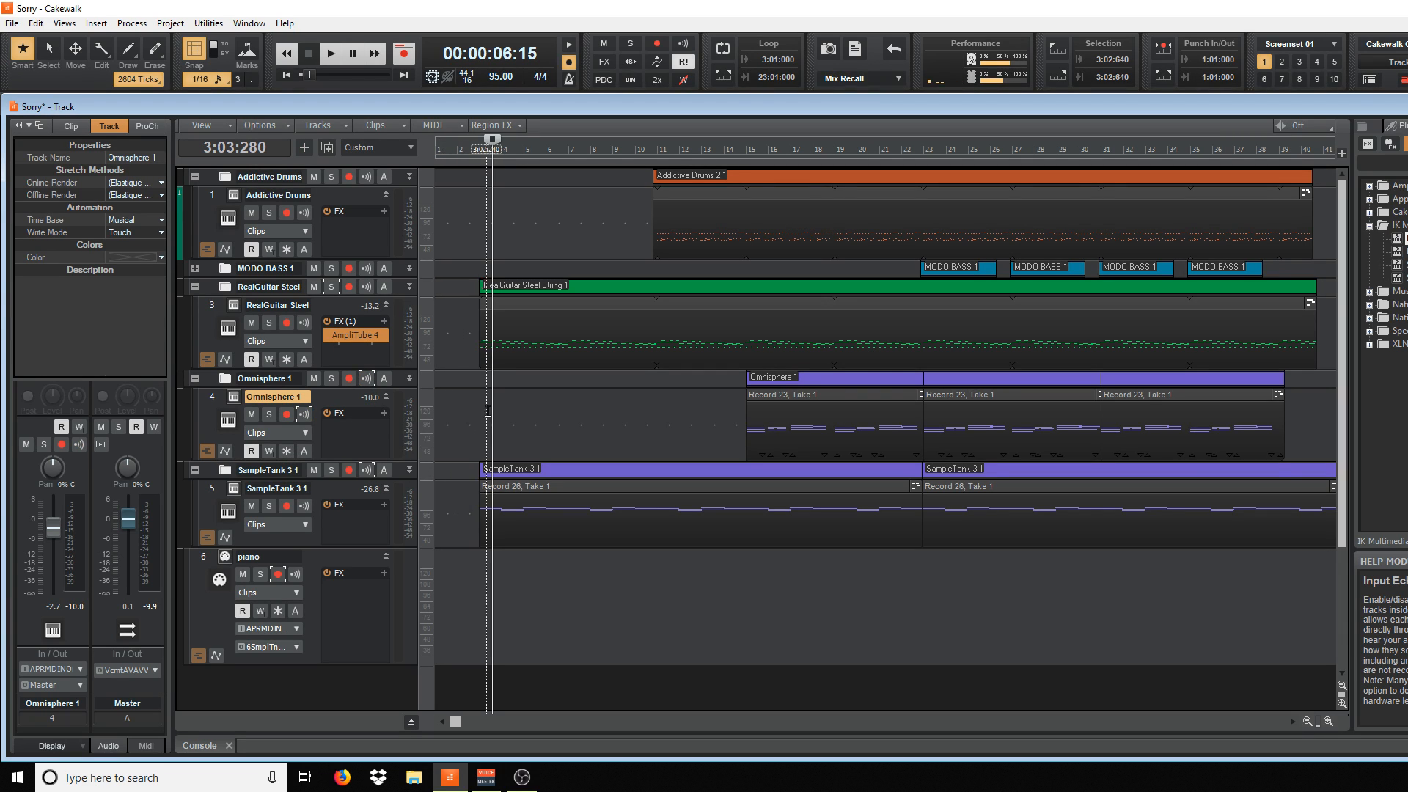
left_click(330, 53)
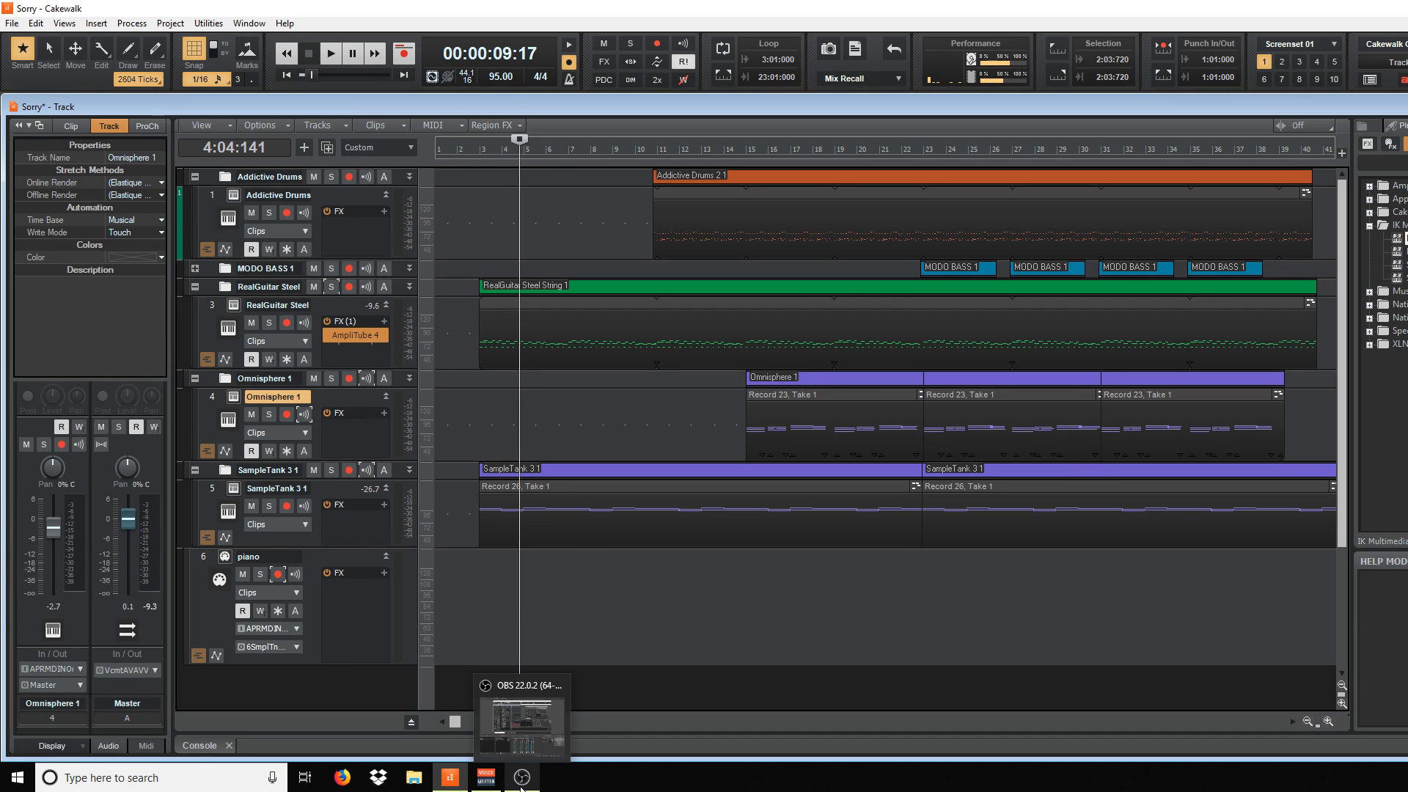
left_click(522, 777)
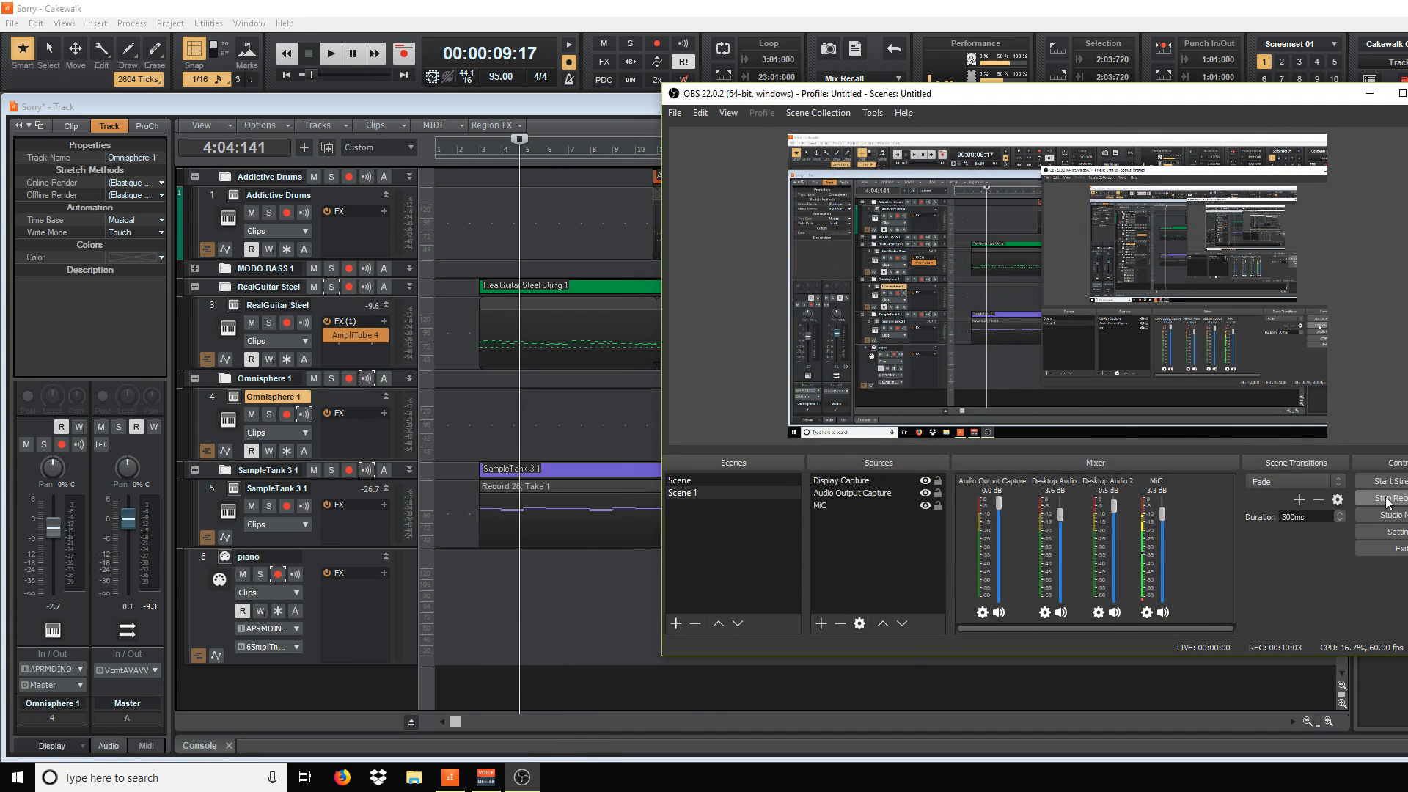